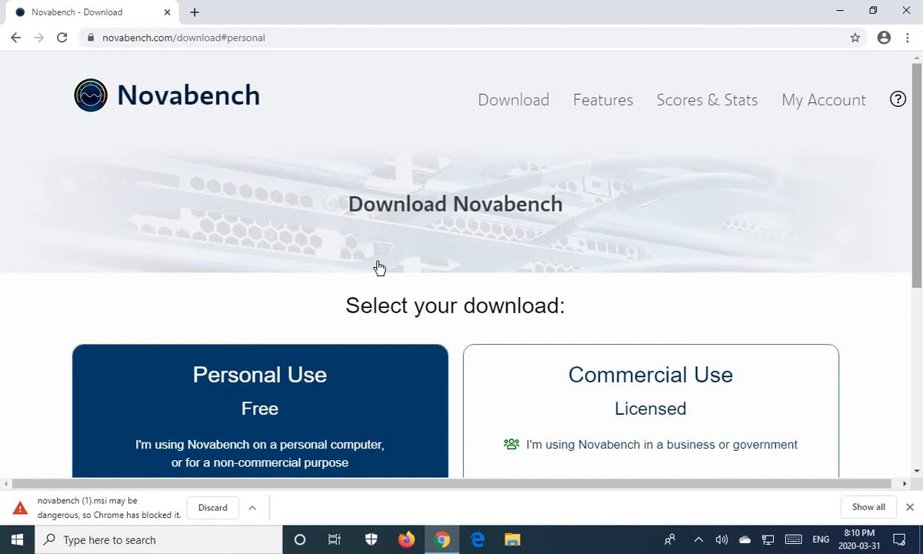
mouse_move(208, 520)
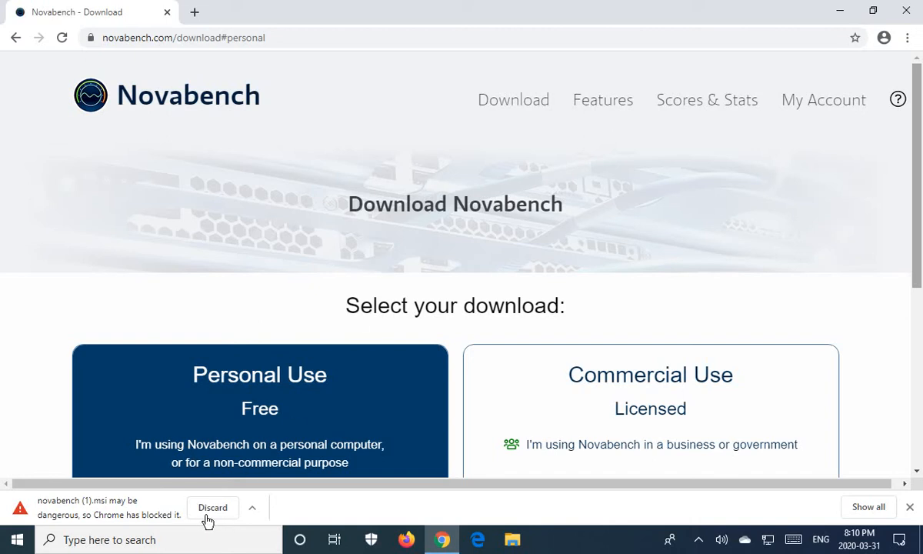
mouse_move(259, 514)
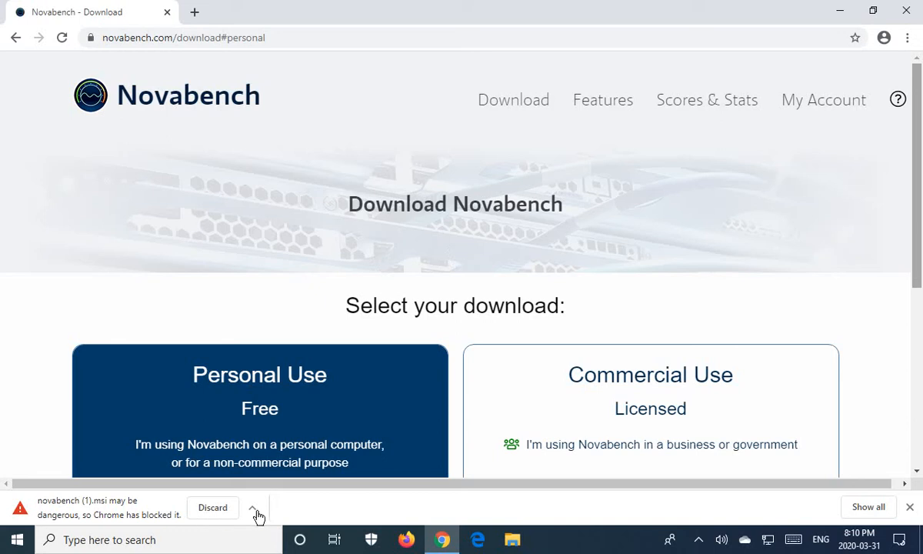
Read Chrome's help article on why the novabench download was blocked, then return
click(254, 507)
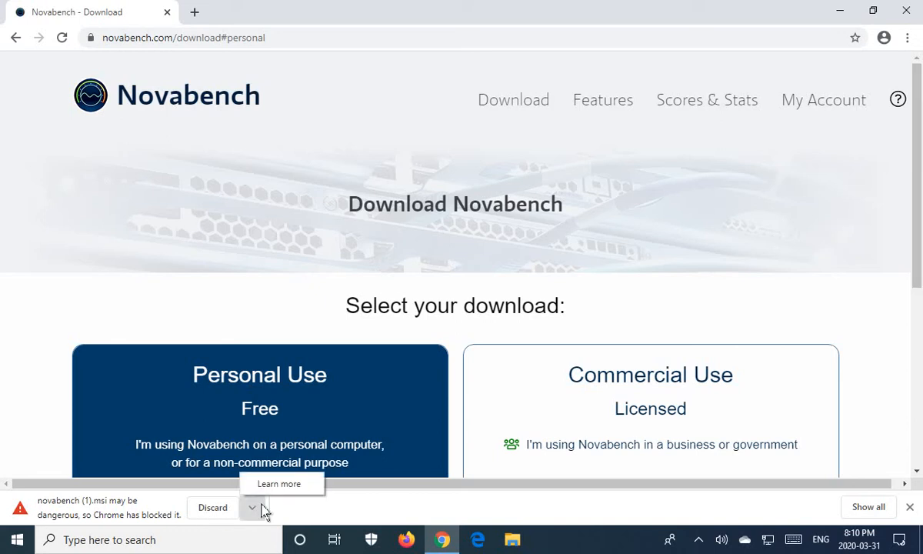
click(279, 484)
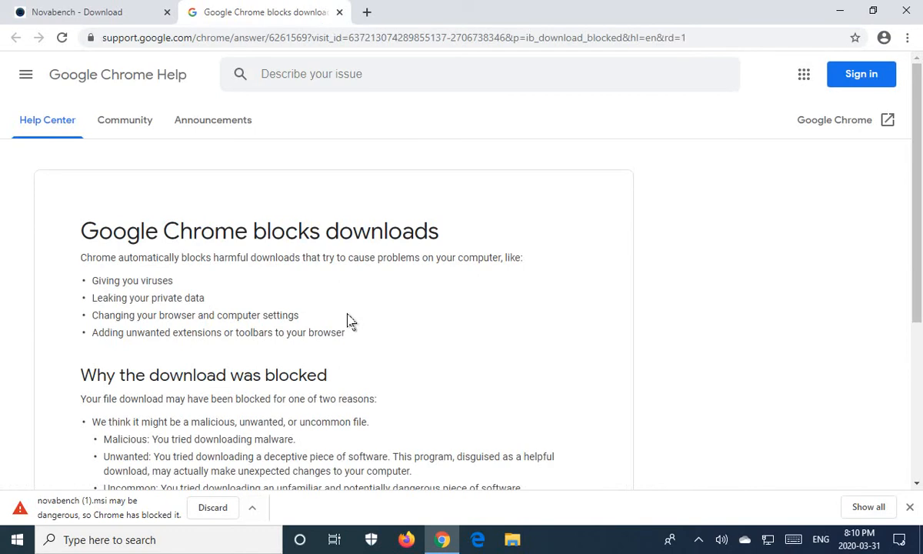
click(92, 12)
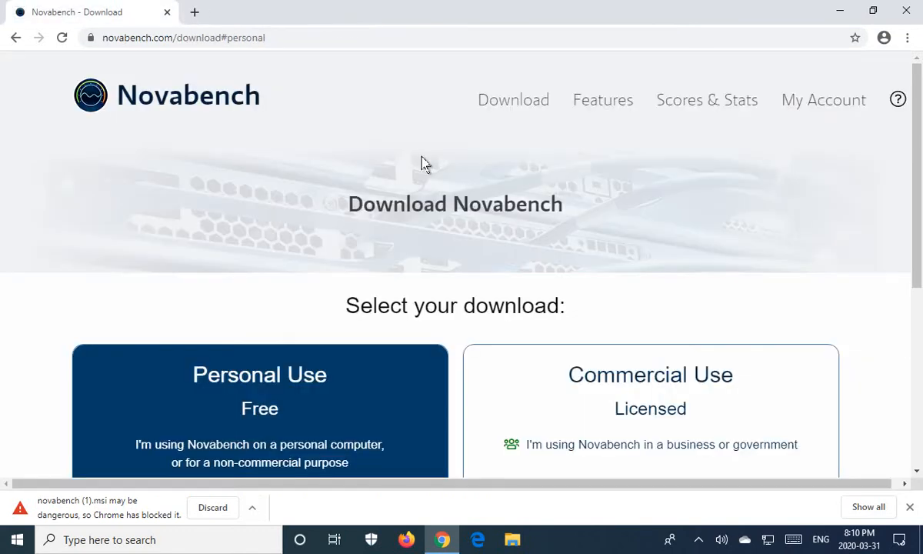
mouse_move(477, 270)
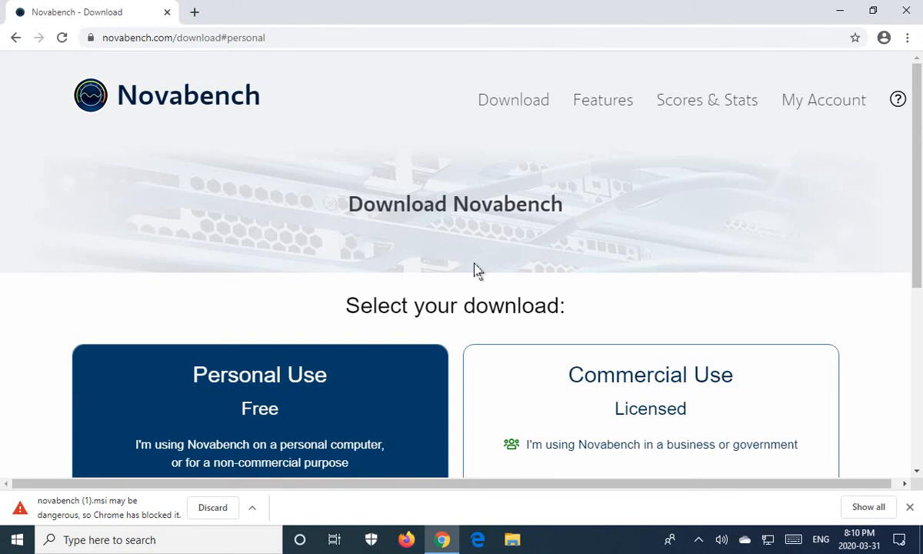
mouse_move(254, 340)
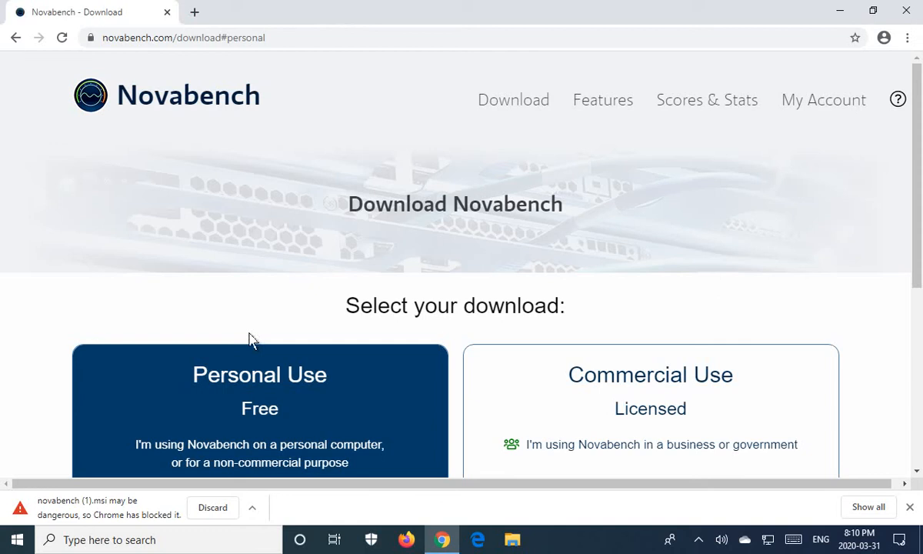
mouse_move(632, 519)
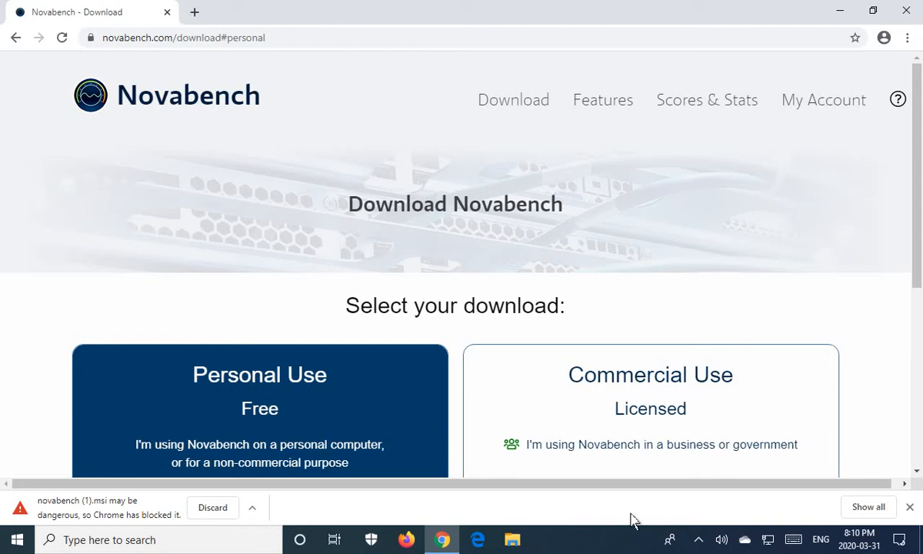
mouse_move(868, 506)
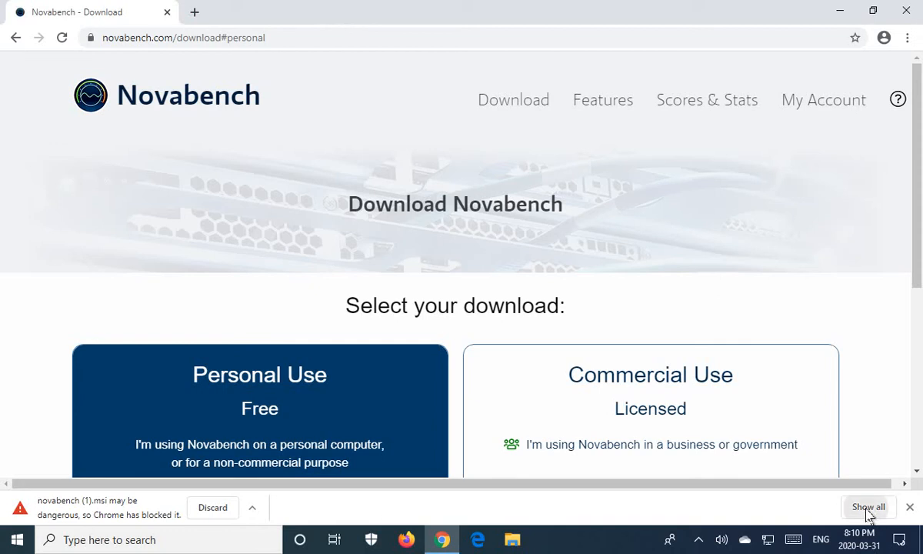
From the full downloads list, keep novabench (1).msi anyway despite the danger warning
click(868, 508)
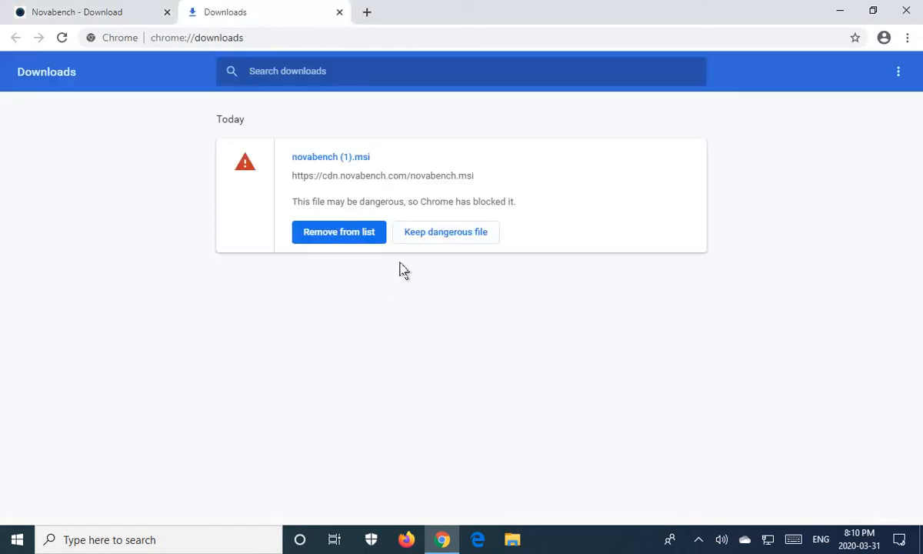
mouse_move(436, 239)
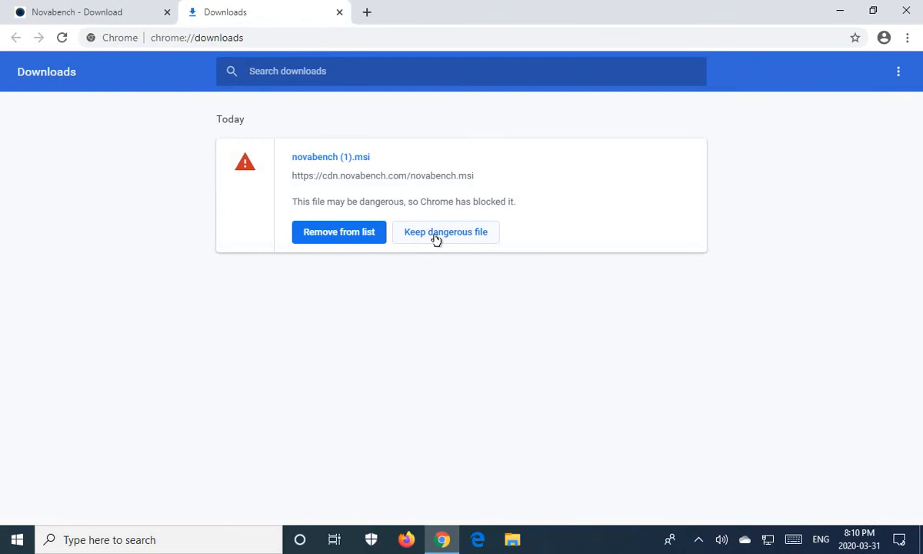
mouse_move(323, 173)
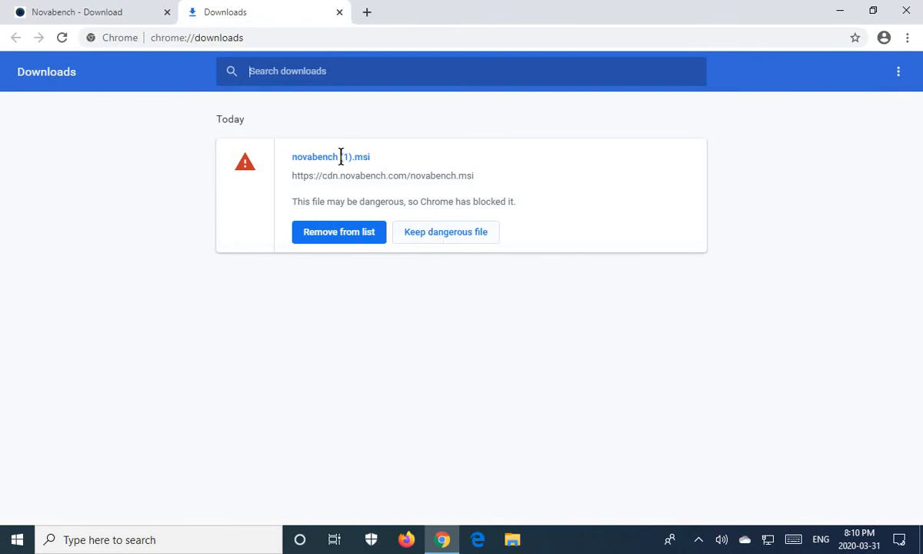
mouse_move(366, 171)
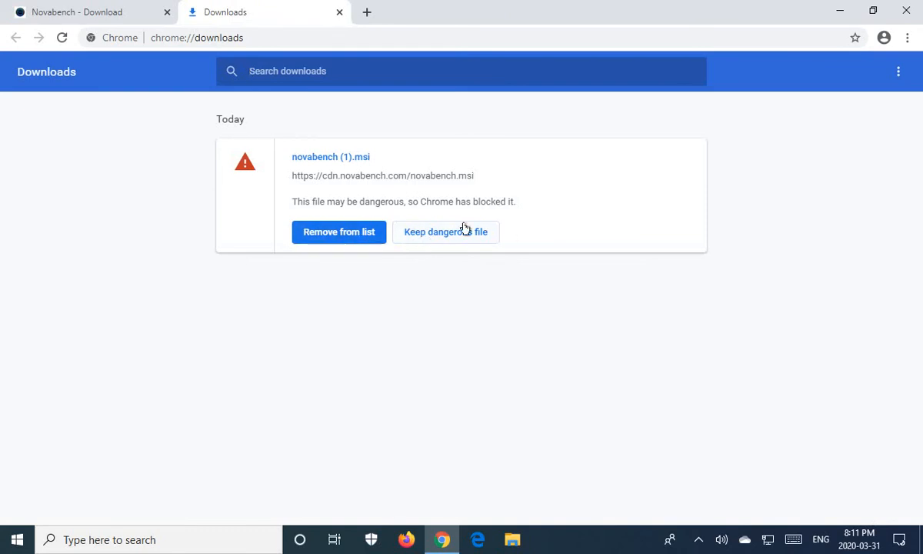
click(447, 232)
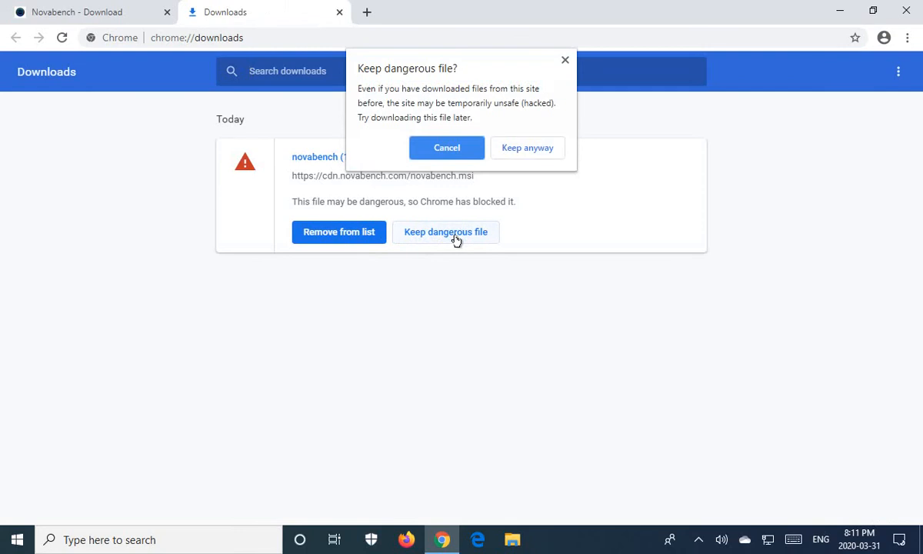
mouse_move(435, 120)
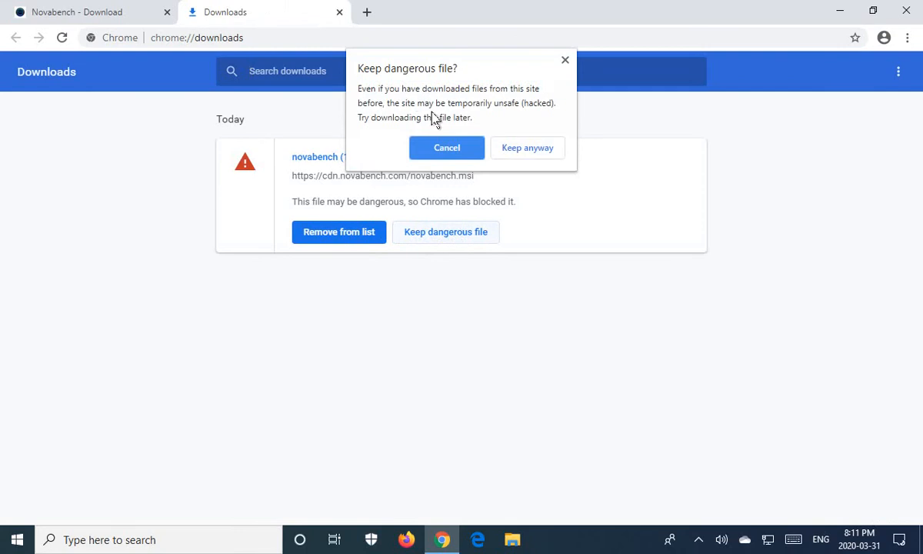
mouse_move(539, 120)
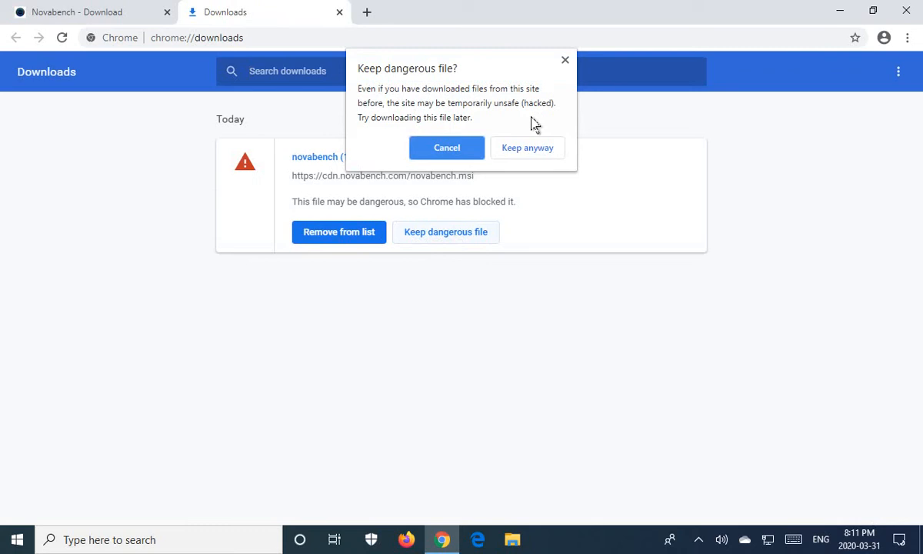
mouse_move(522, 129)
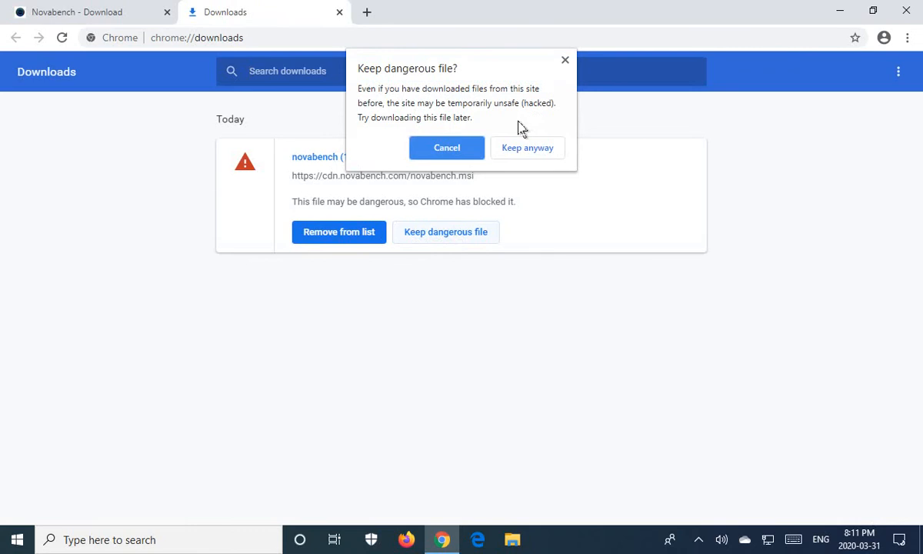
mouse_move(529, 129)
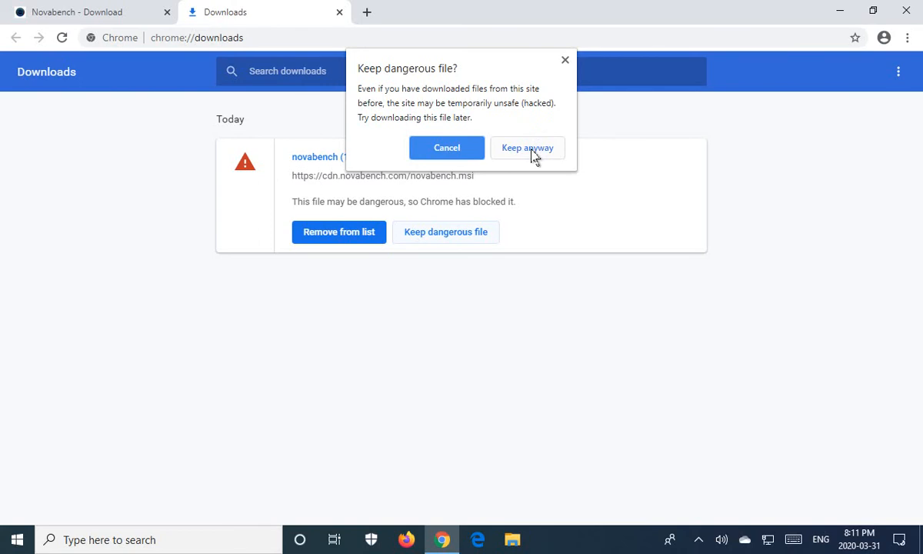
click(527, 147)
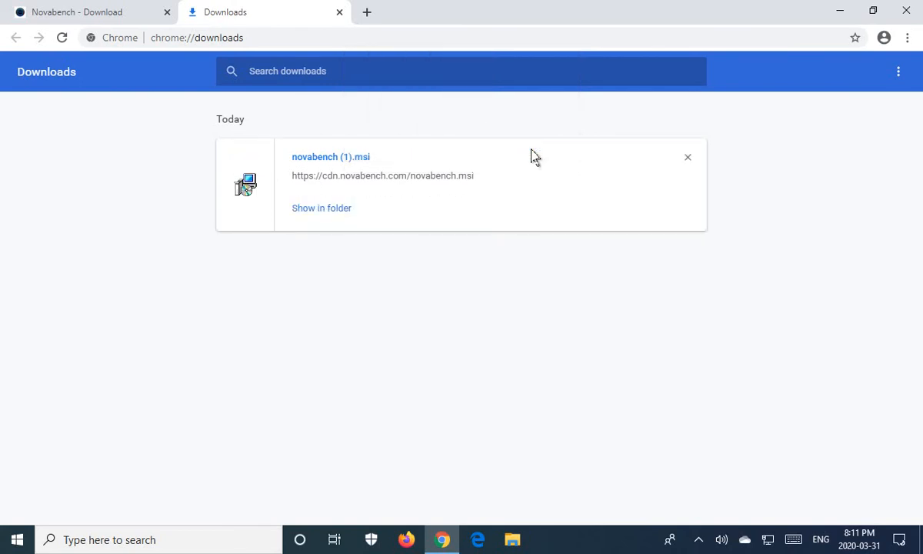
mouse_move(334, 211)
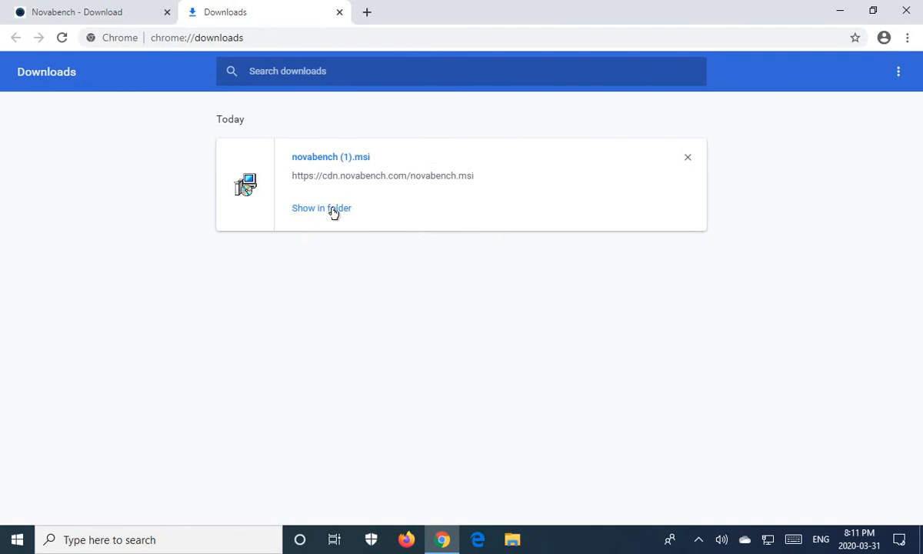
Show novabench (1).msi in a maximized Downloads folder and copy the folder path
click(322, 208)
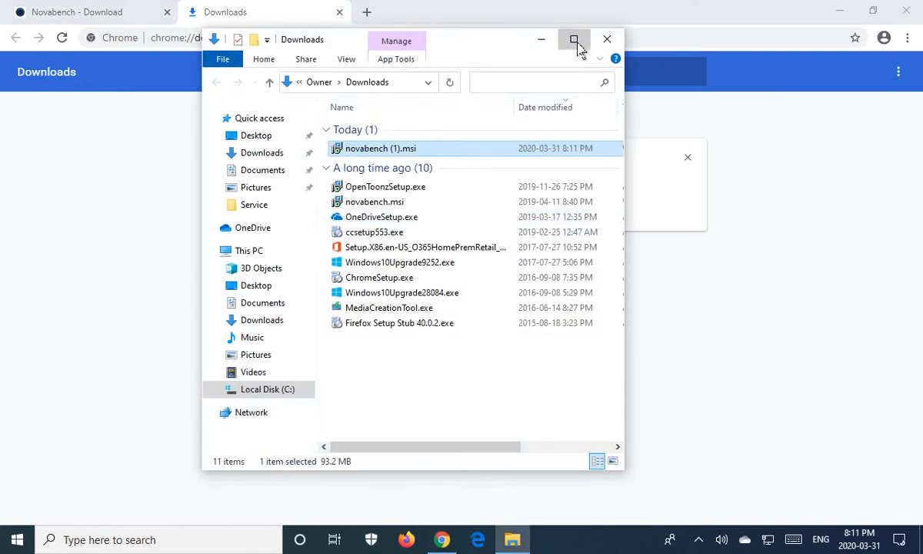
click(576, 40)
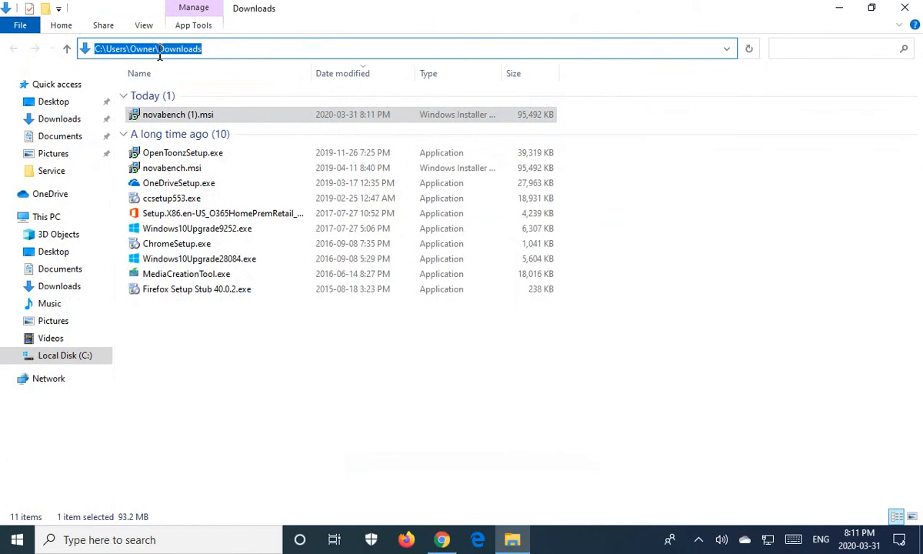
right_click(154, 48)
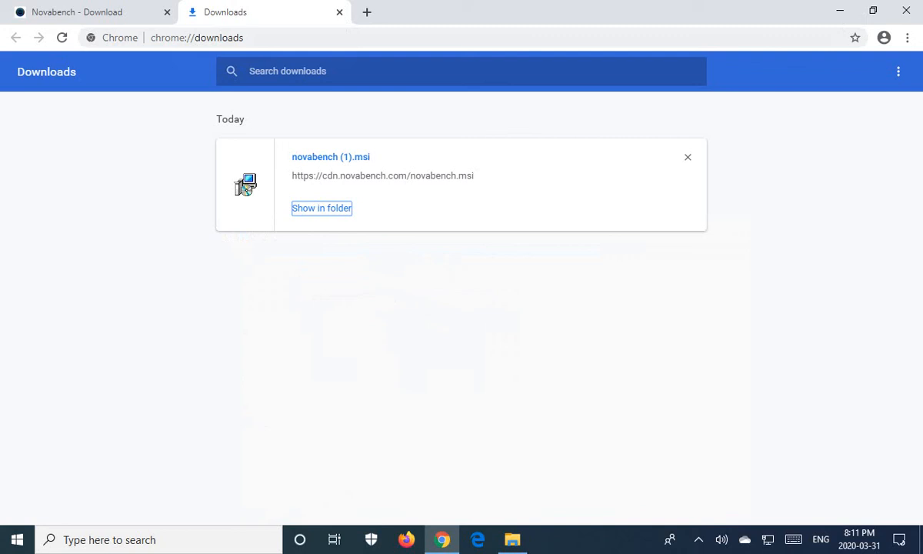
mouse_move(246, 12)
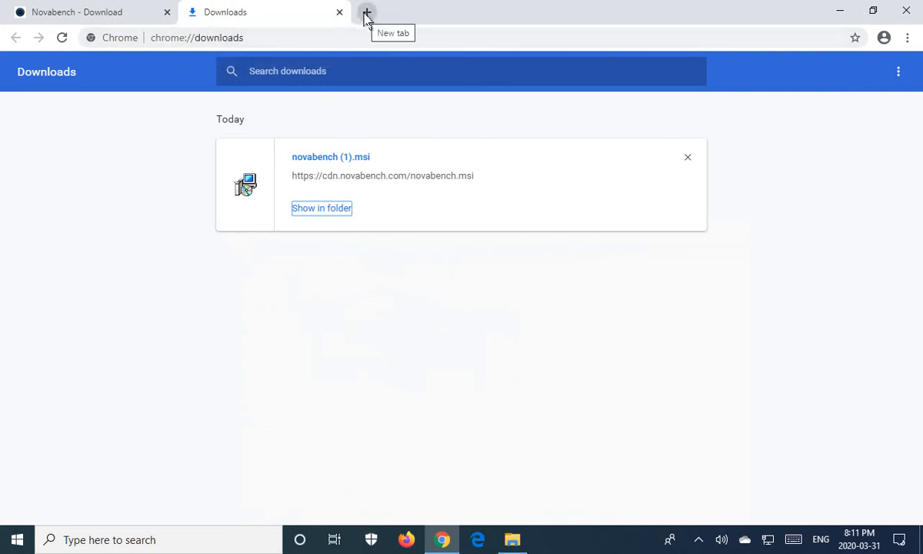
Go to virustotal.com in a new Chrome tab
click(366, 12)
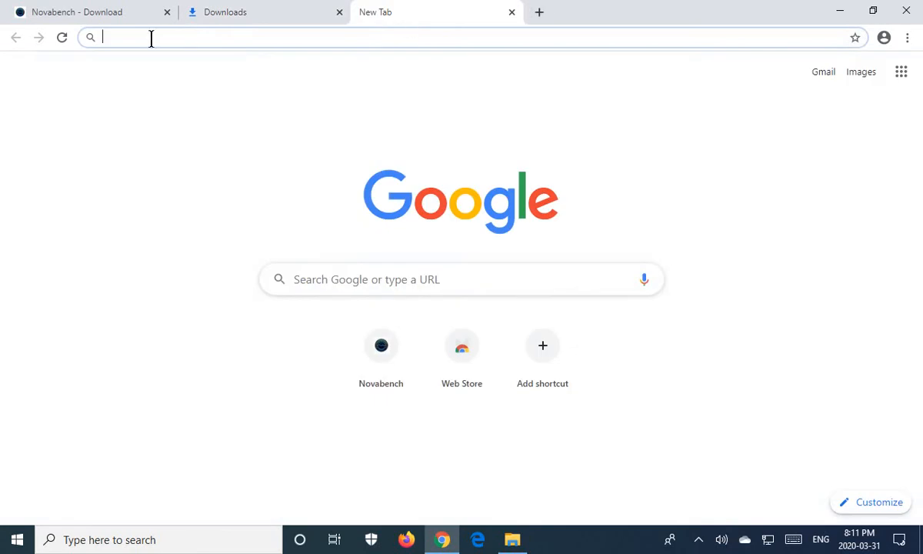
text(virusto)
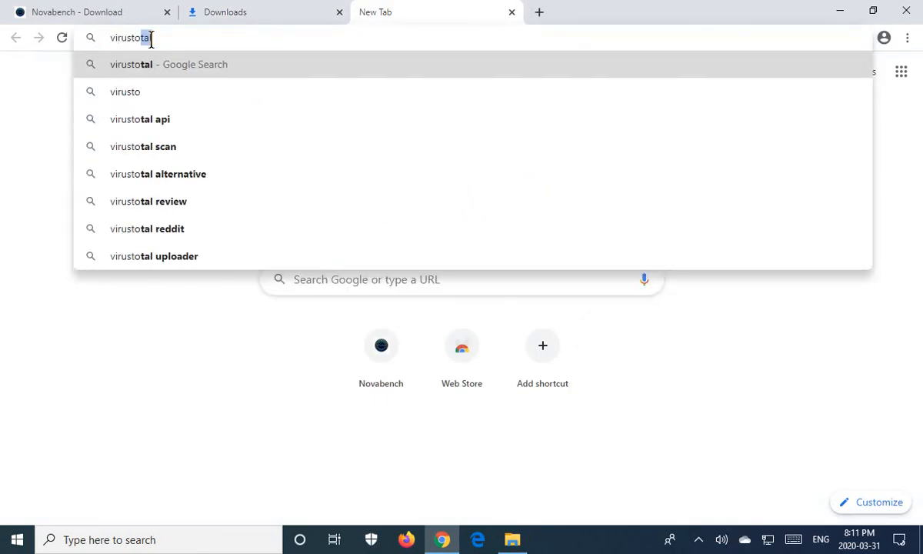
text(.com/gui/home/upload)
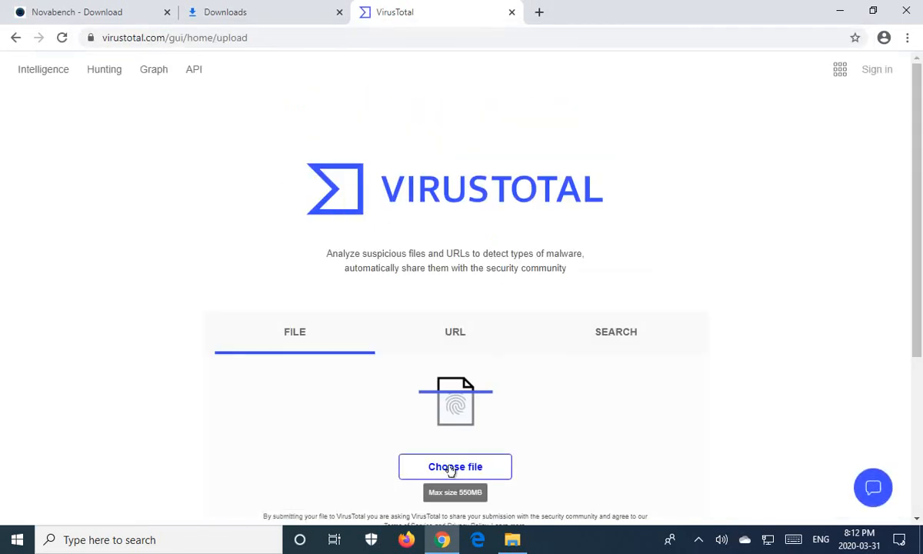
Upload novabench (1).msi from the pasted Downloads path for a VirusTotal scan
click(454, 466)
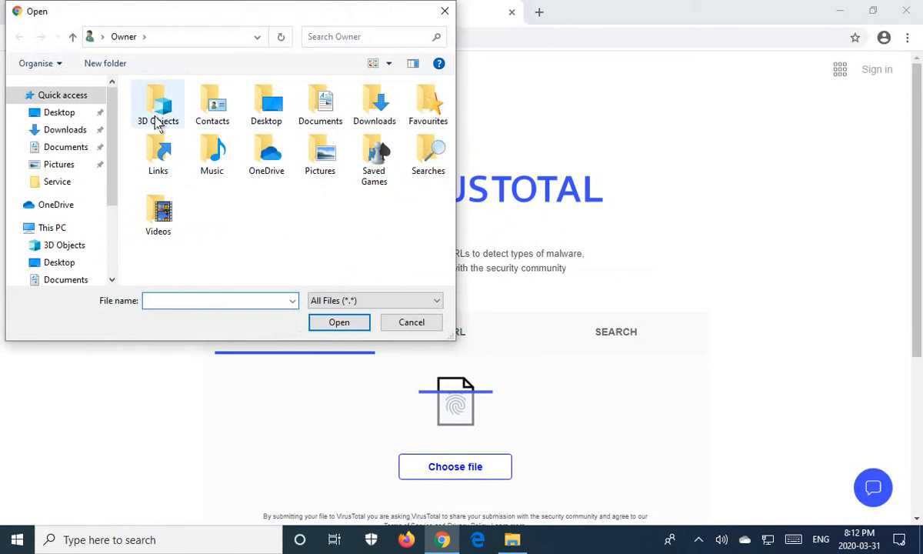
click(185, 37)
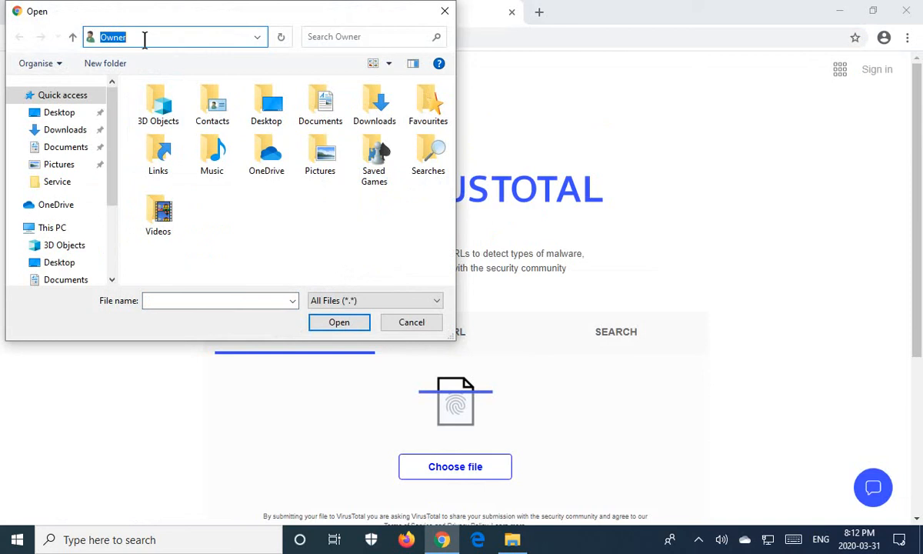
right_click(145, 37)
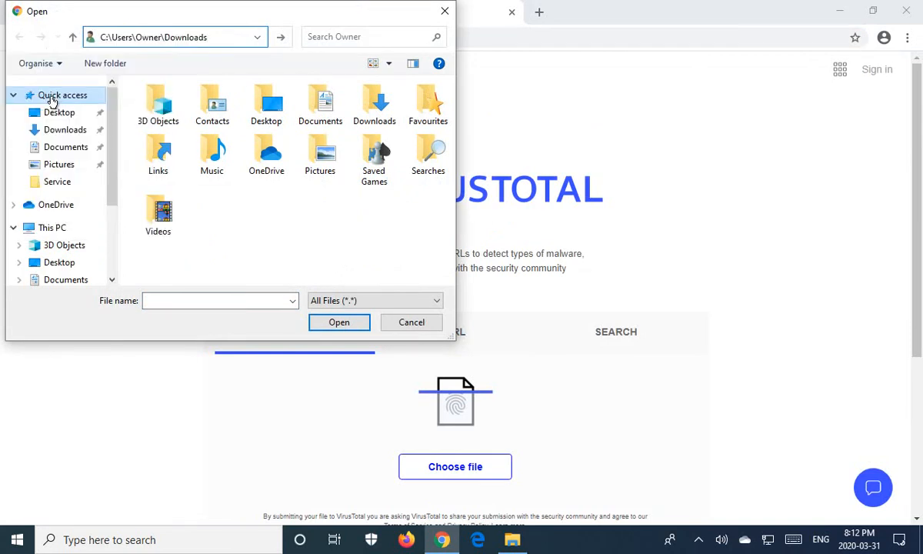
click(65, 129)
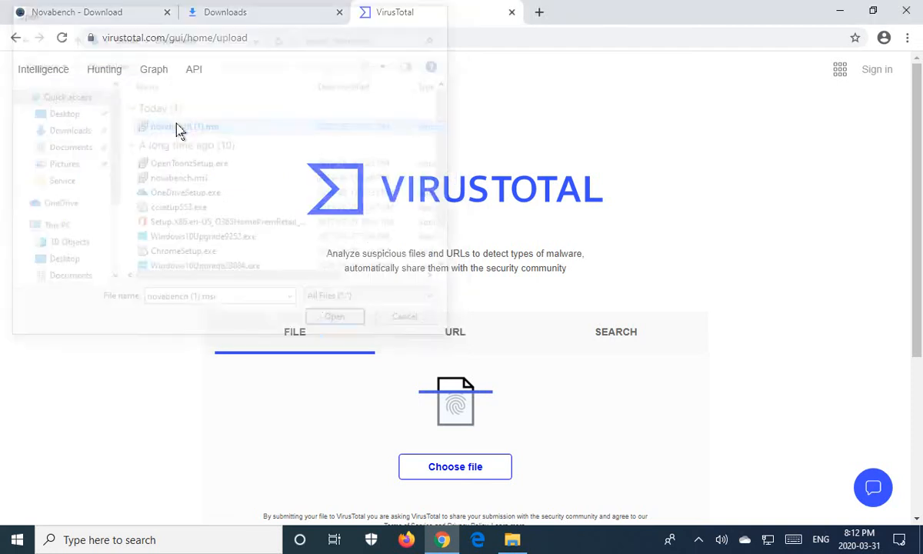
click(334, 316)
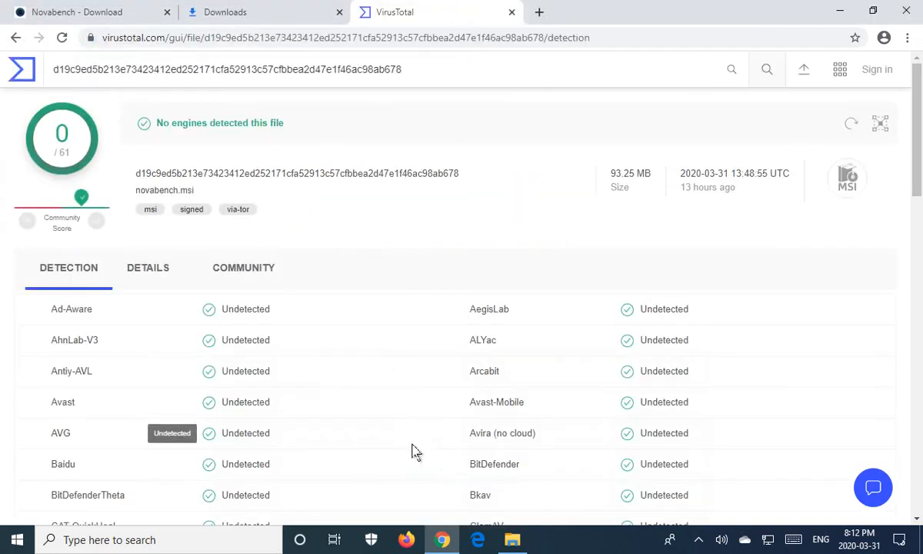
scroll(down, 3)
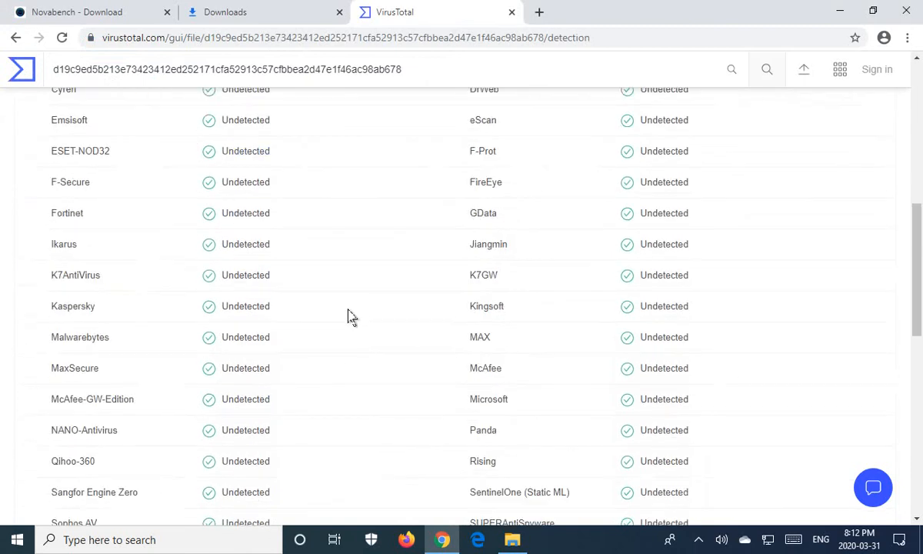
scroll(down, 3)
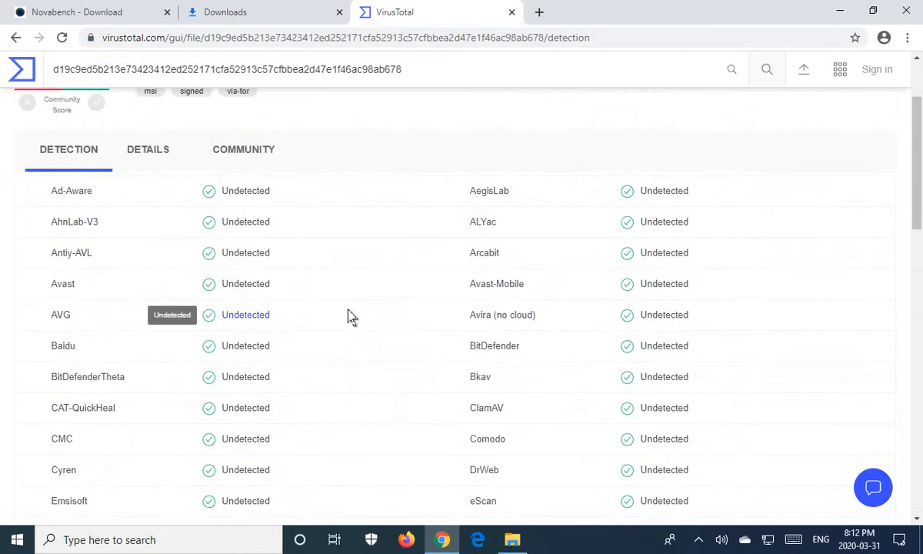
scroll(down, 3)
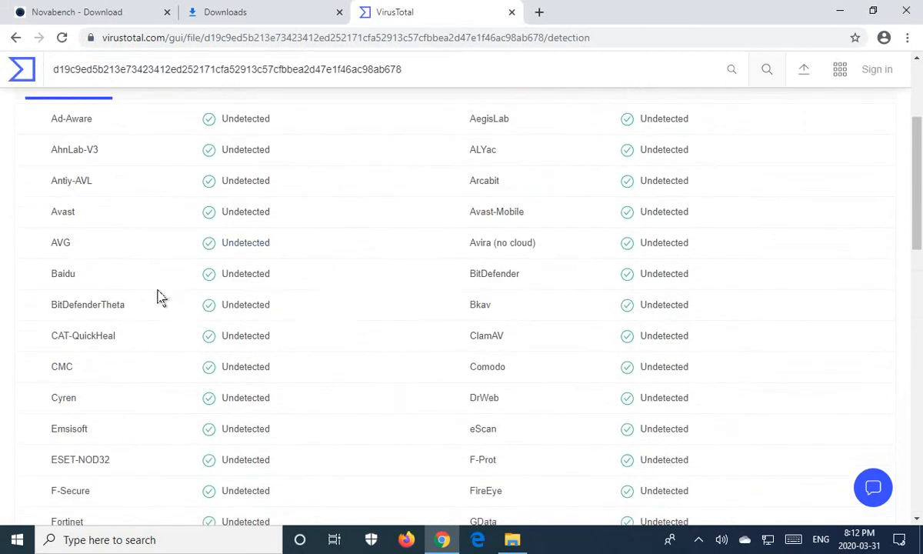
scroll(down, 3)
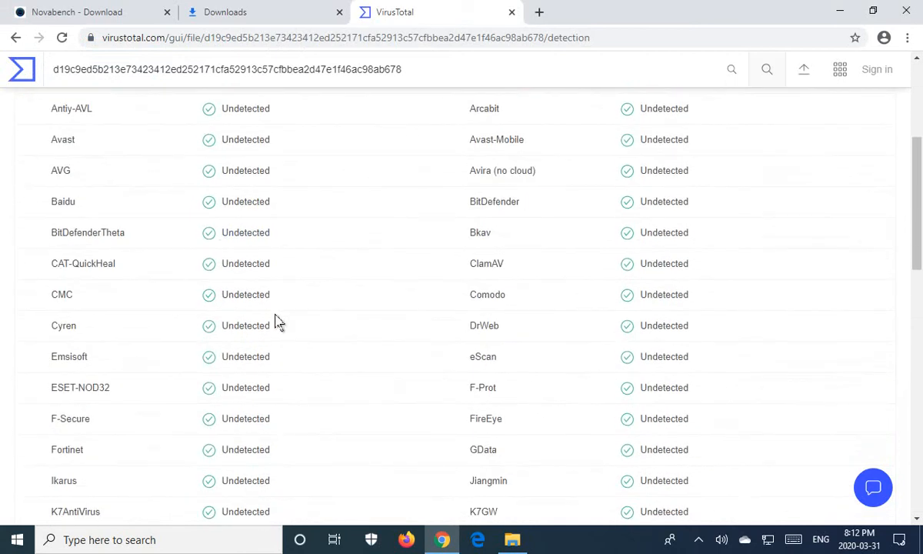
mouse_move(260, 318)
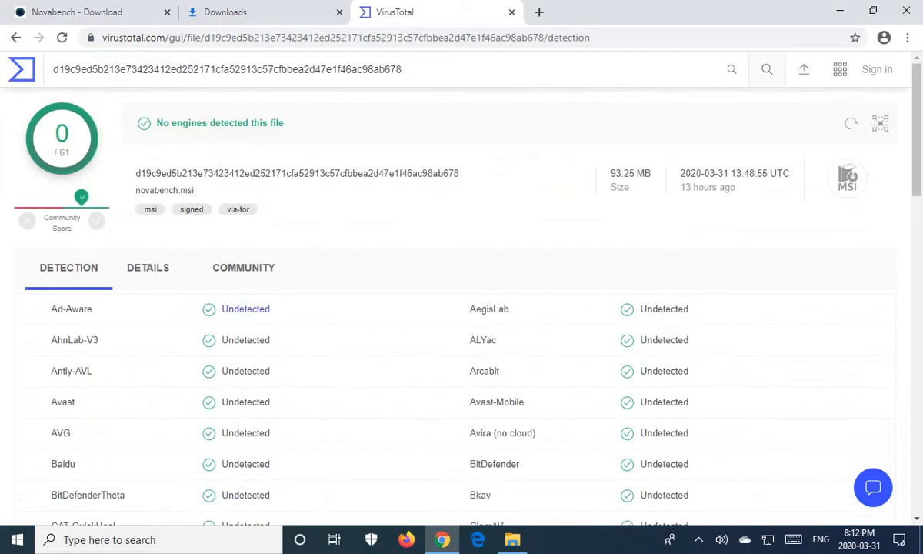
mouse_move(85, 164)
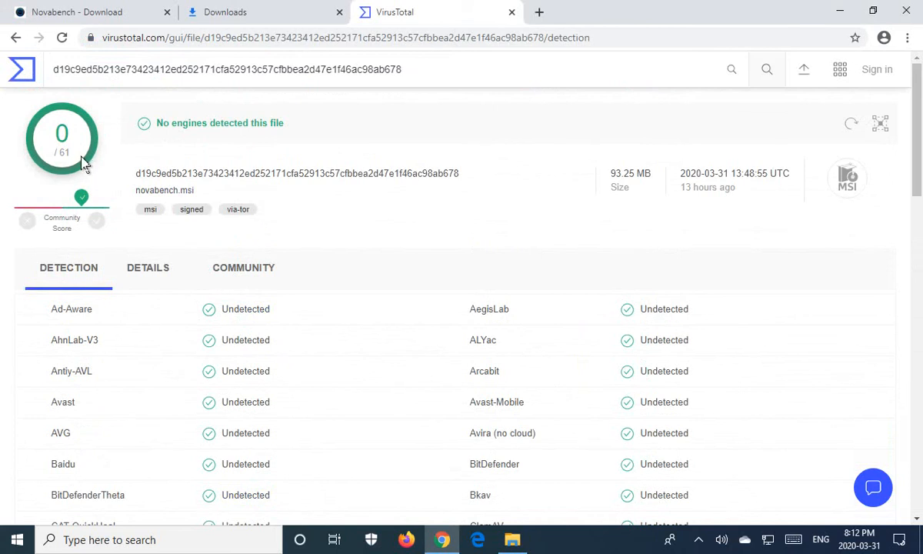
mouse_move(83, 166)
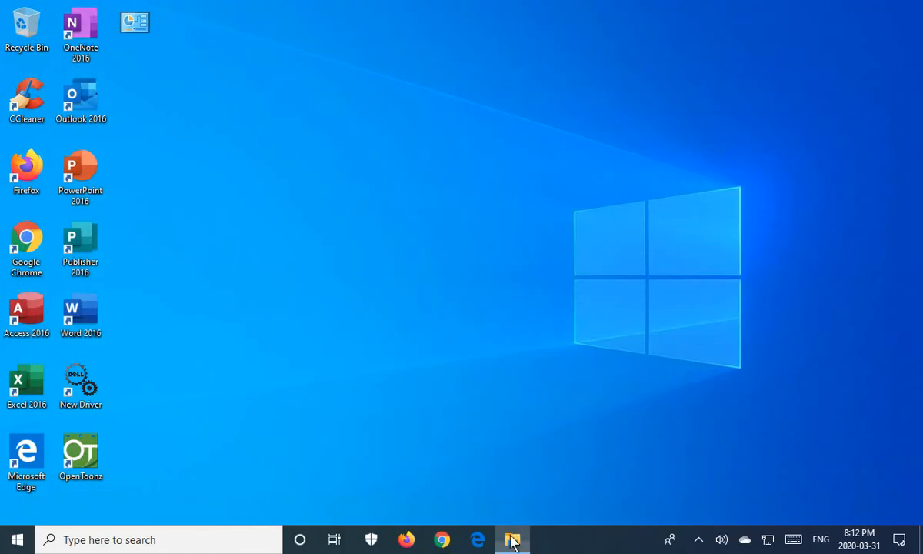
Restore the File Explorer Downloads window from the taskbar
click(513, 540)
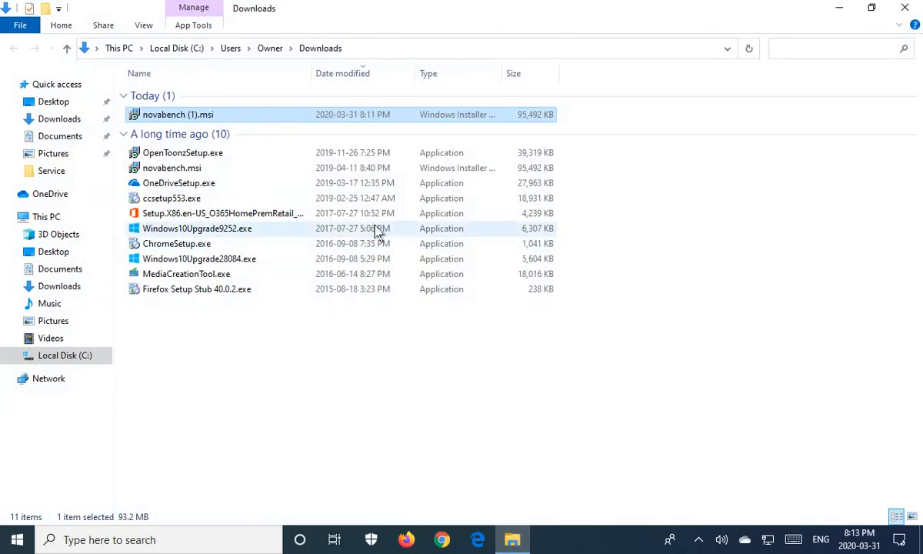
mouse_move(161, 123)
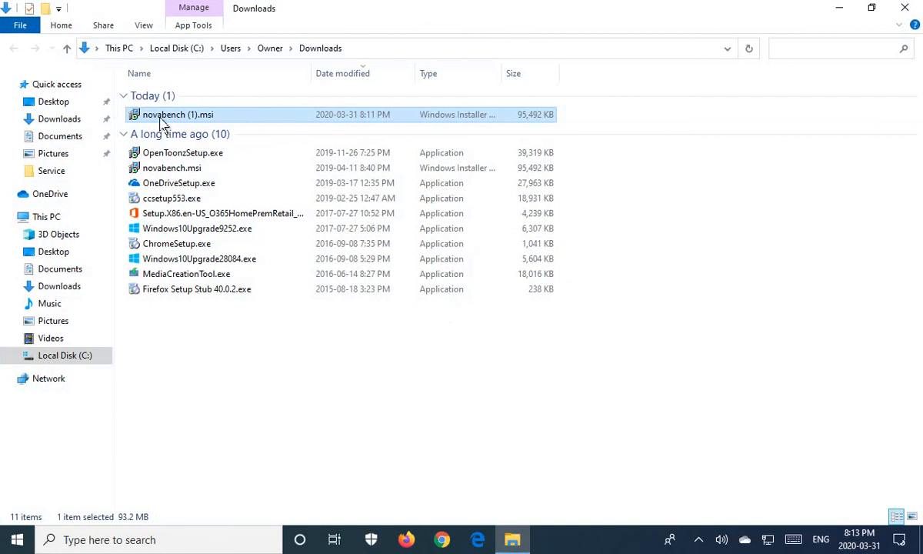
mouse_move(177, 114)
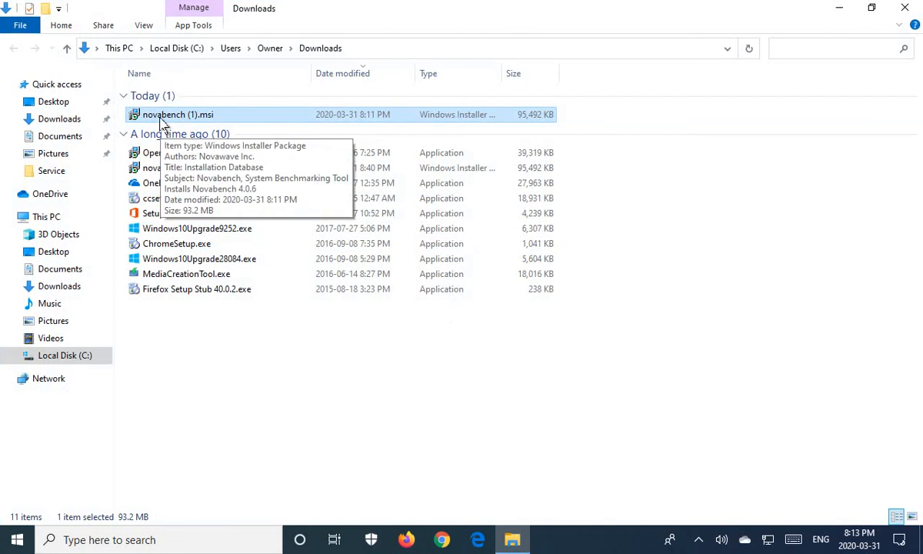